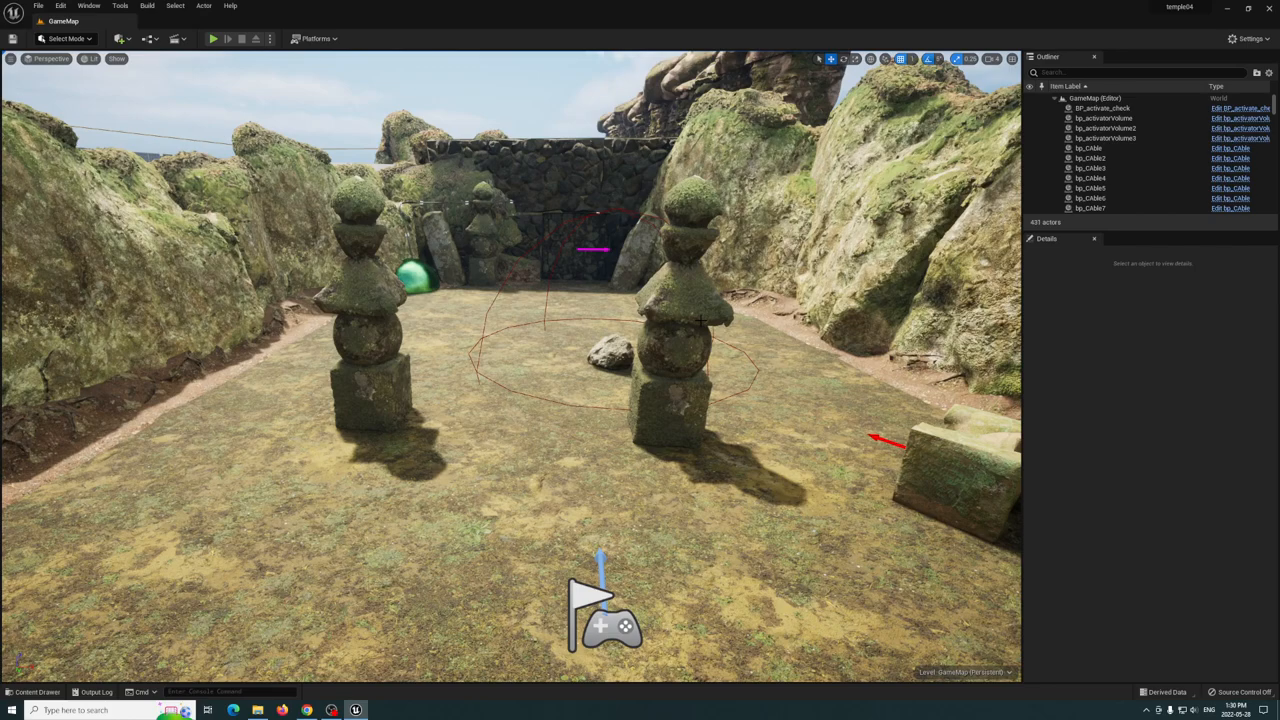
pyautogui.moveTo(1086, 684)
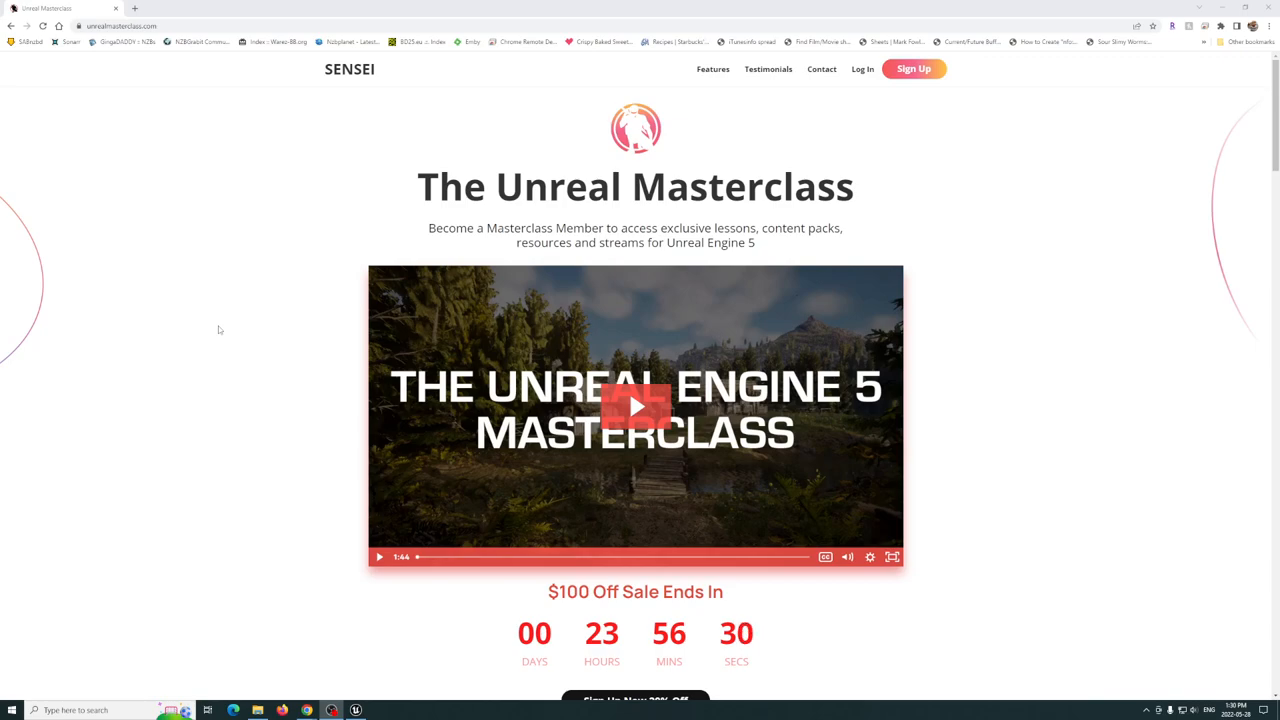
pyautogui.moveTo(214, 304)
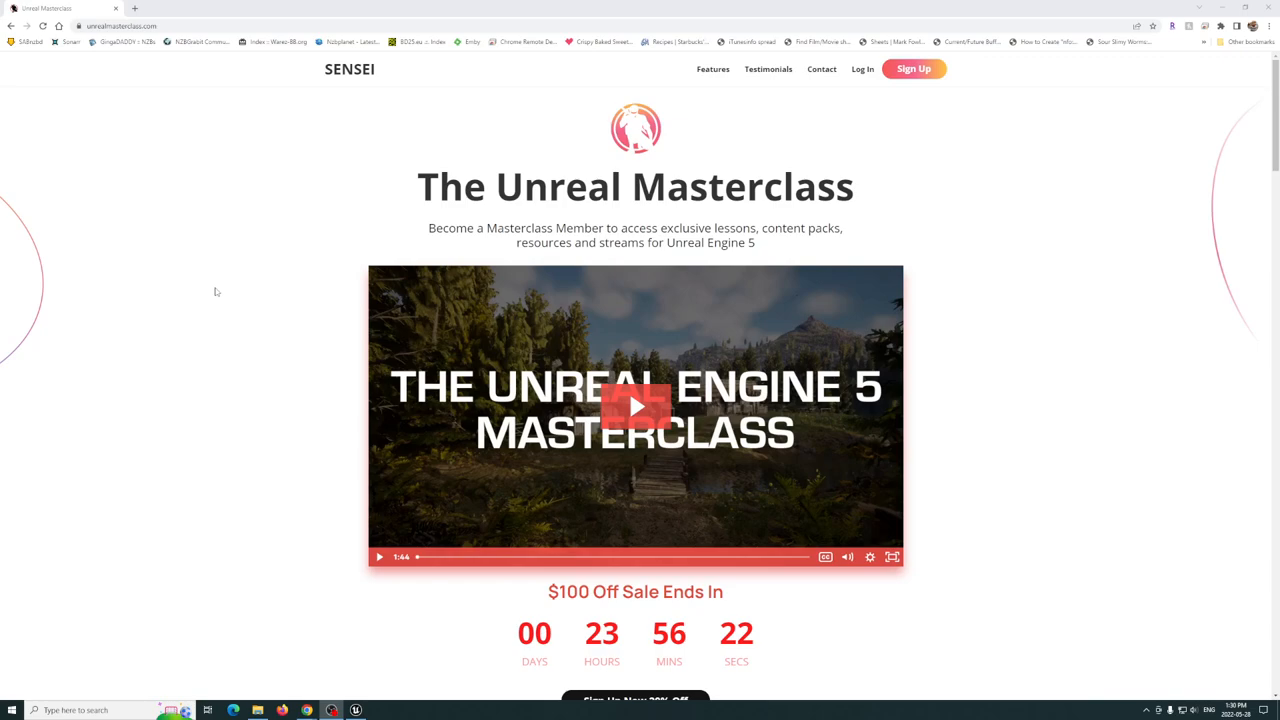
# - Scroll through the page before returning to the courtyard level in the editor
pyautogui.scroll(-3)
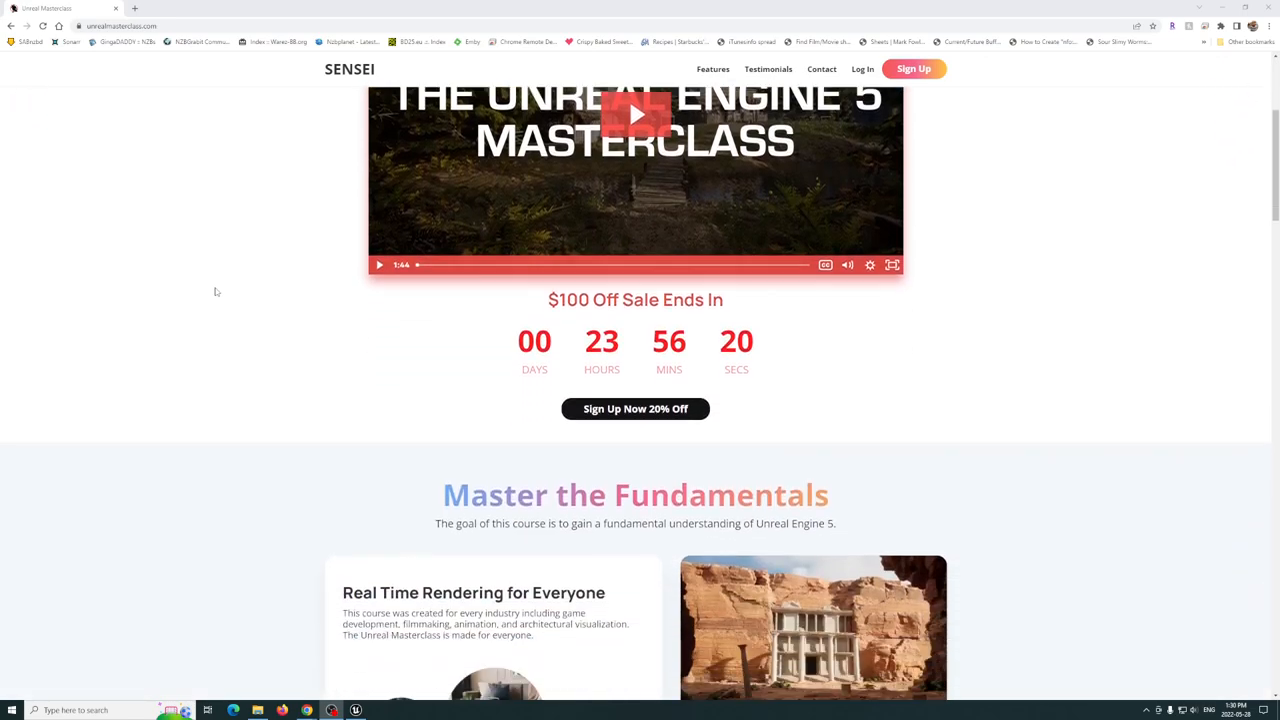
pyautogui.scroll(-3)
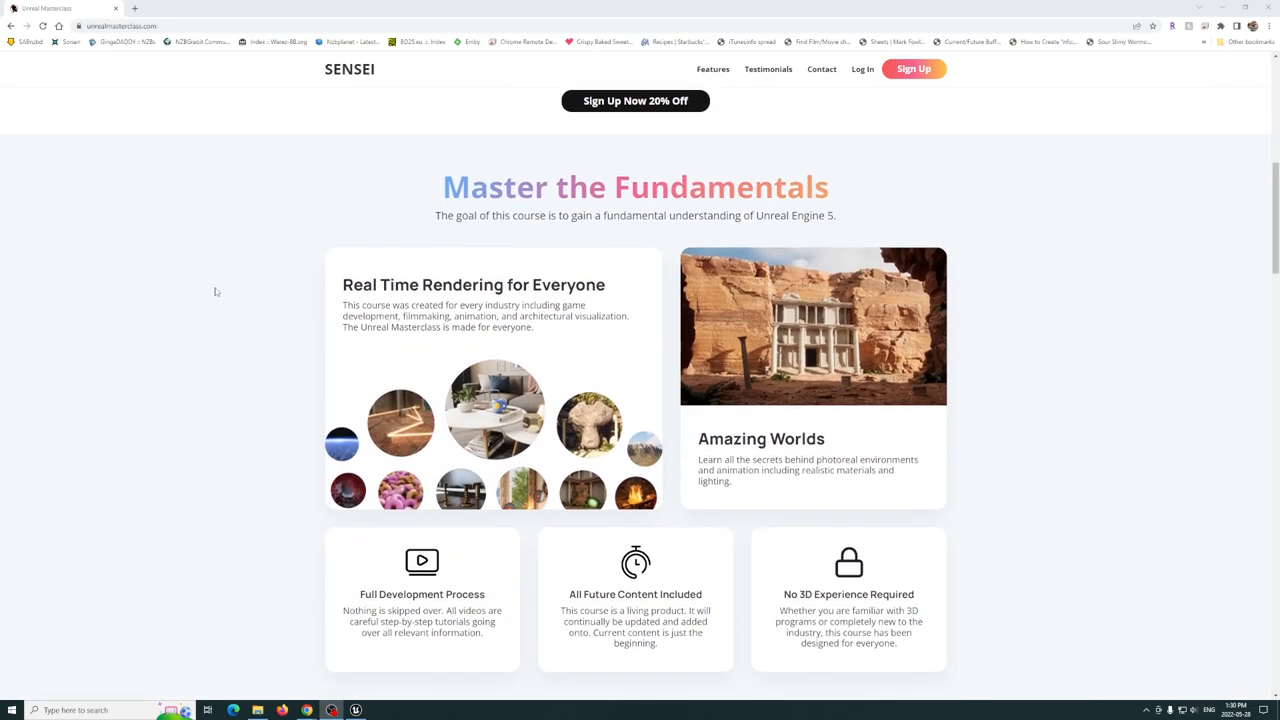
pyautogui.moveTo(812, 422)
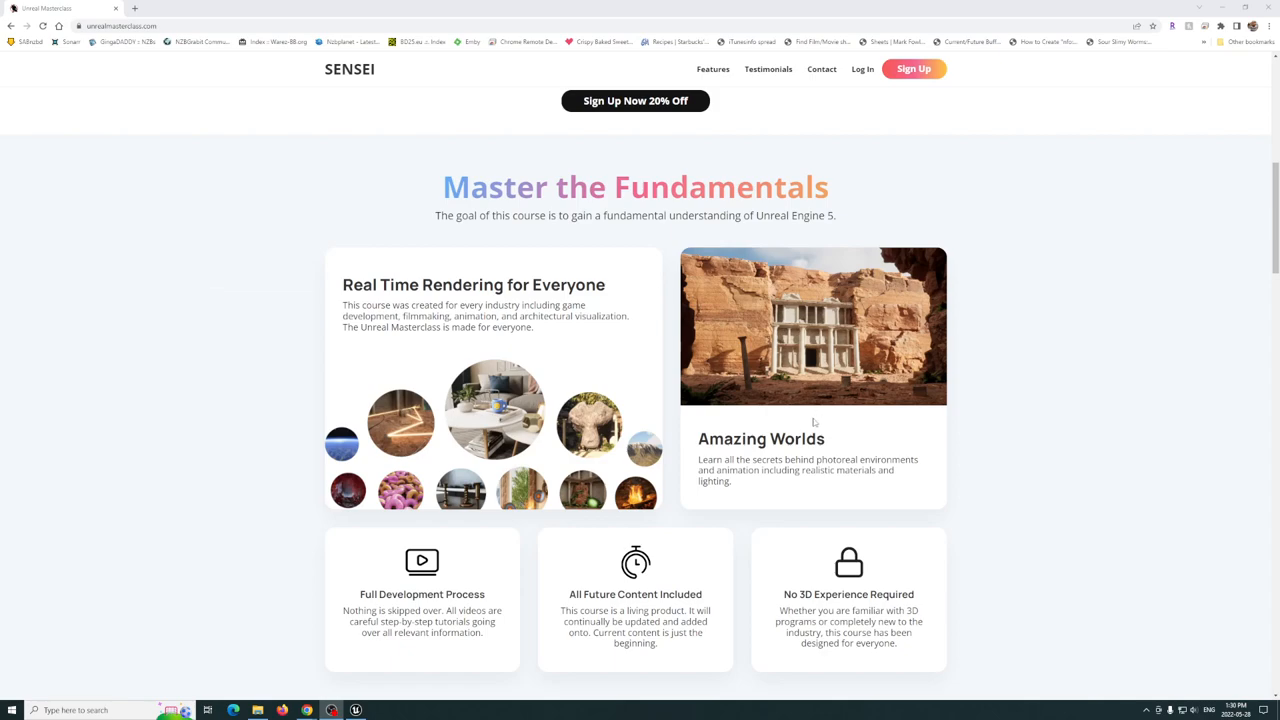
pyautogui.moveTo(236, 316)
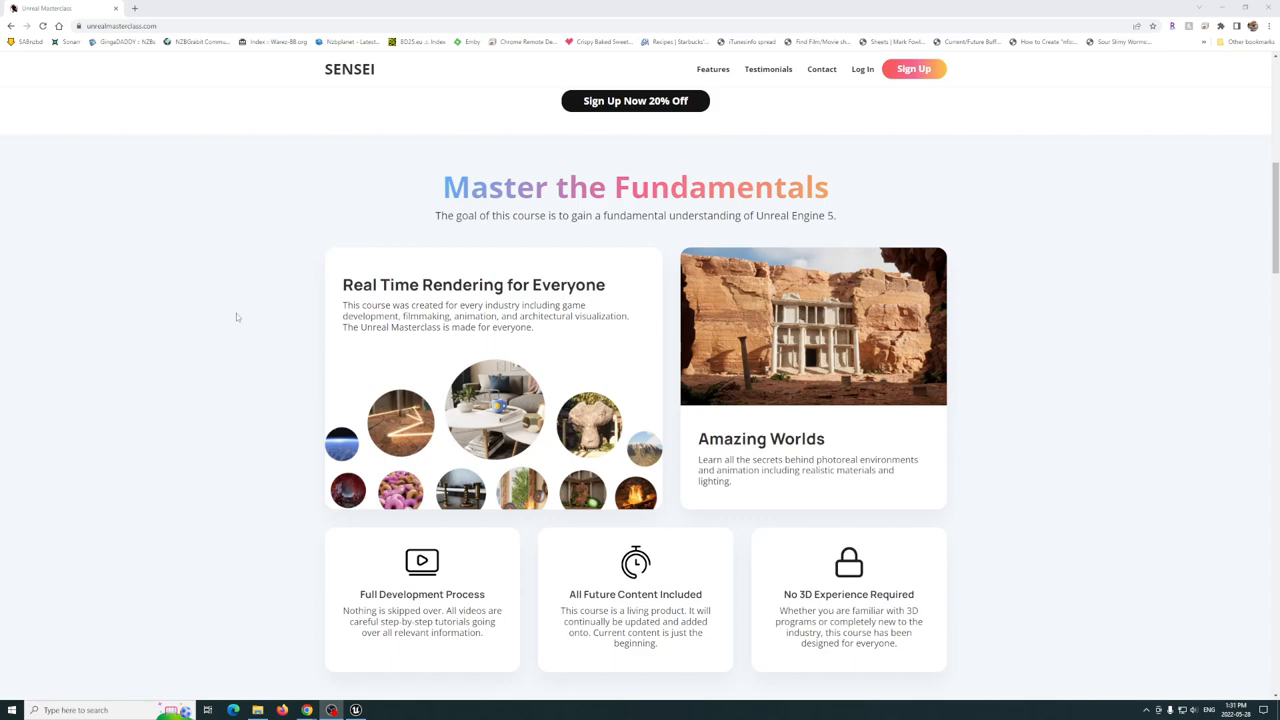
pyautogui.scroll(-3)
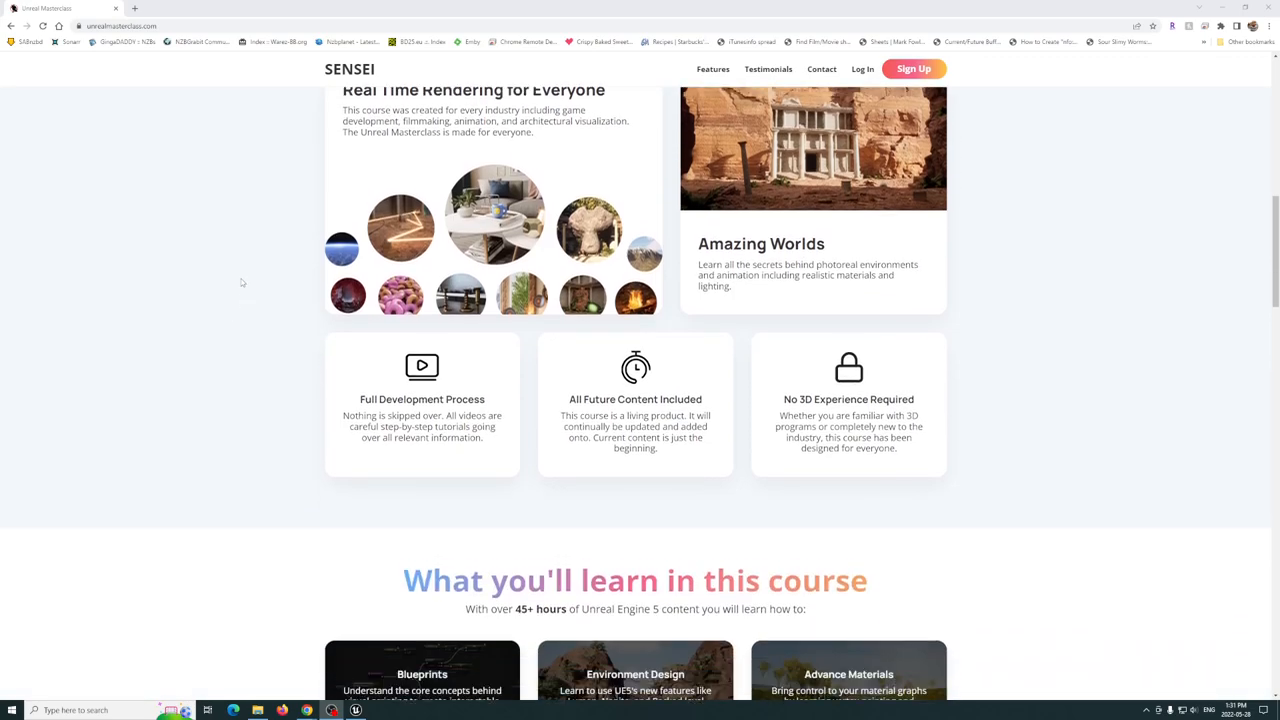
pyautogui.scroll(-3)
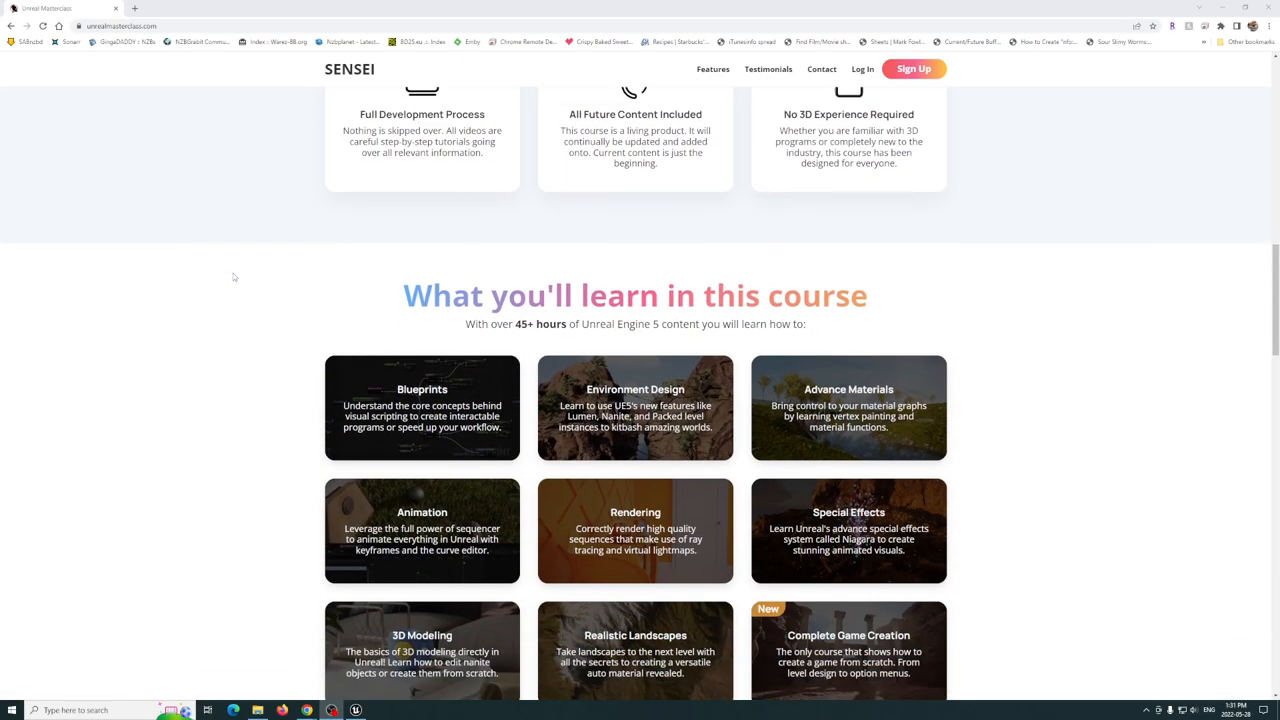
pyautogui.scroll(-3)
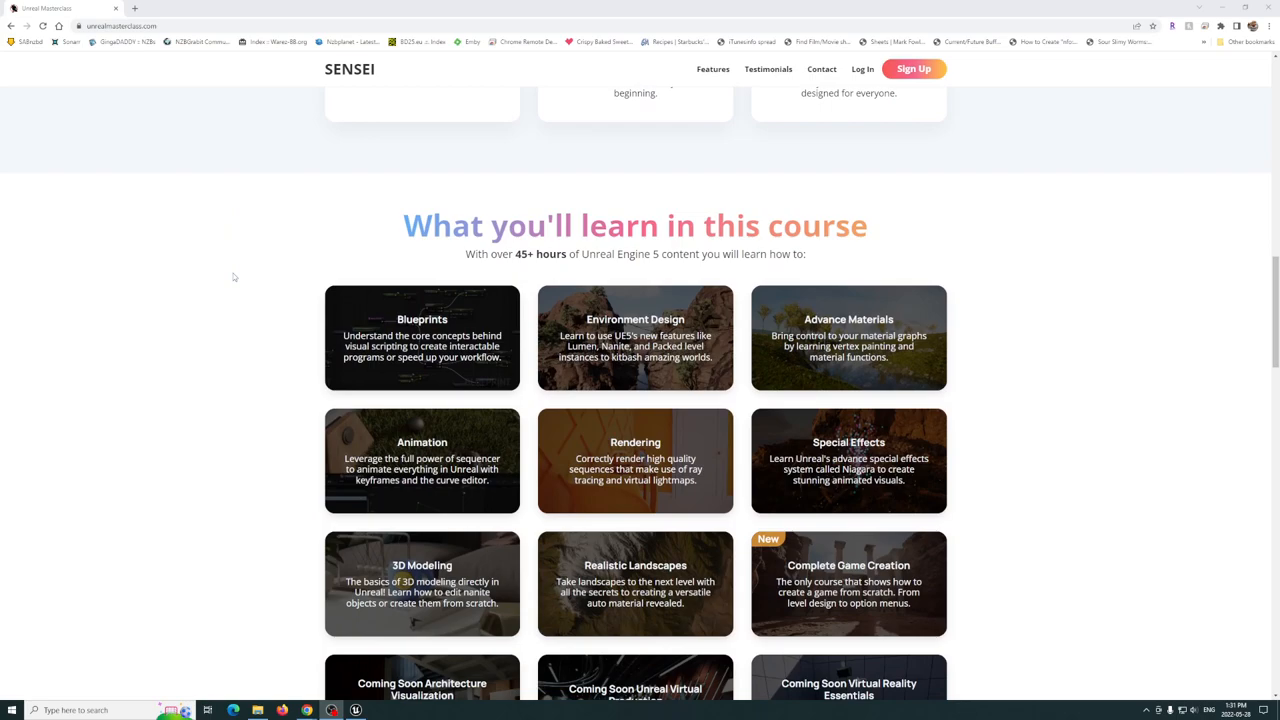
pyautogui.scroll(-3)
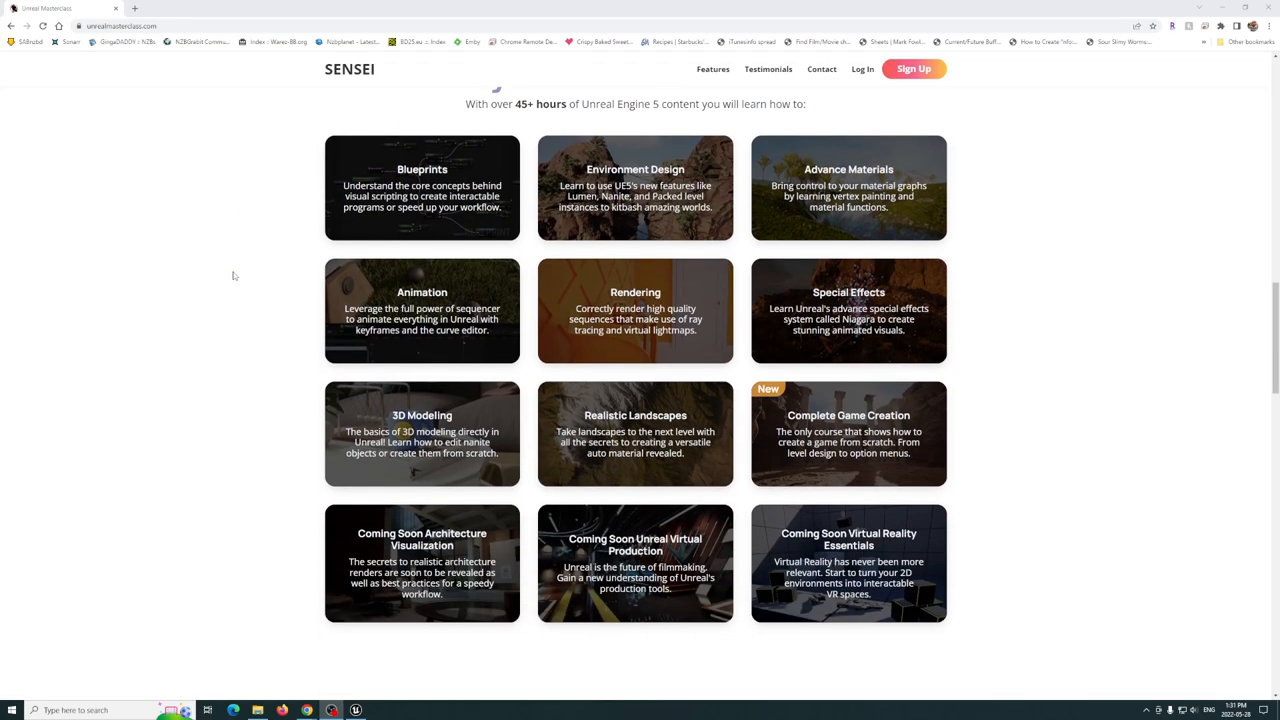
pyautogui.scroll(-3)
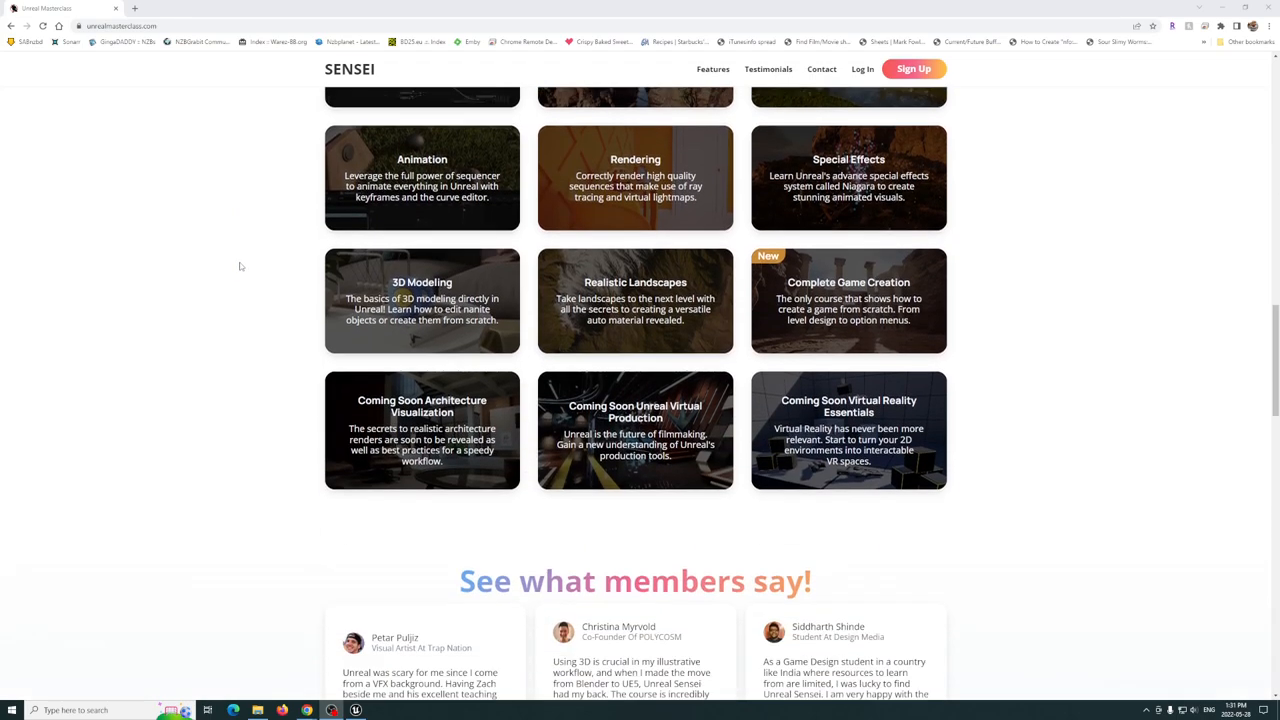
pyautogui.scroll(-3)
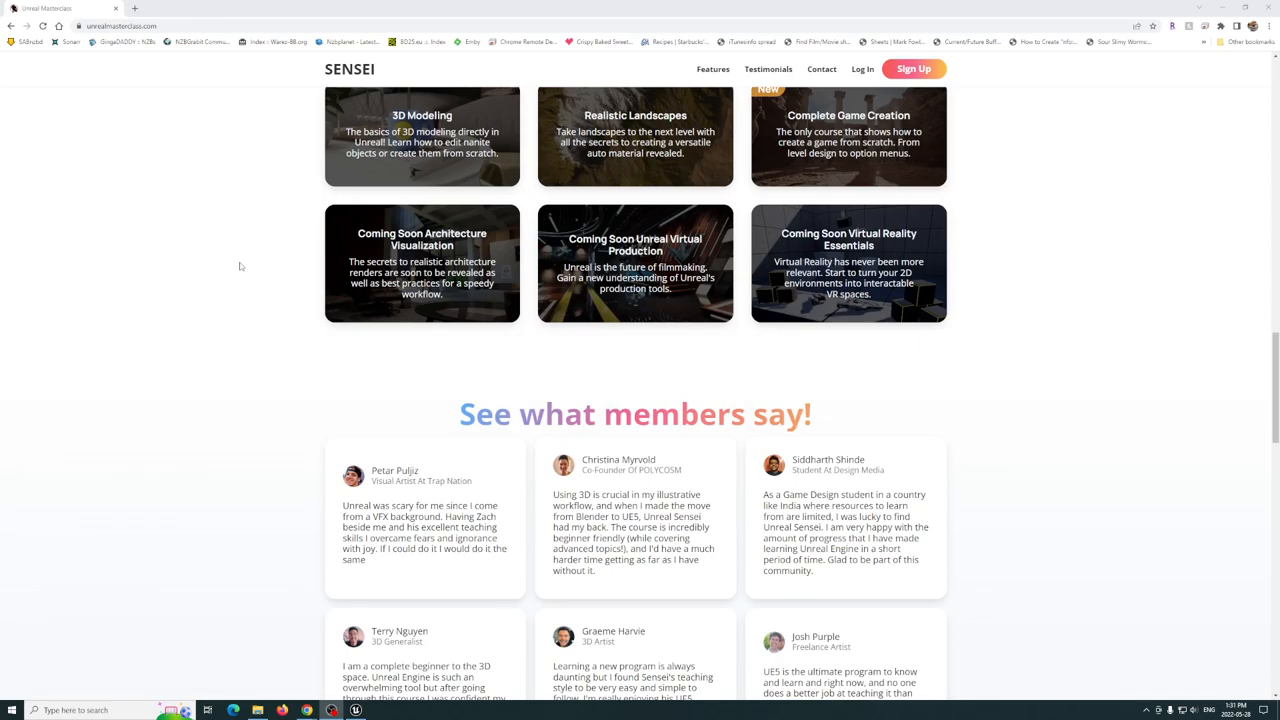
pyautogui.scroll(3)
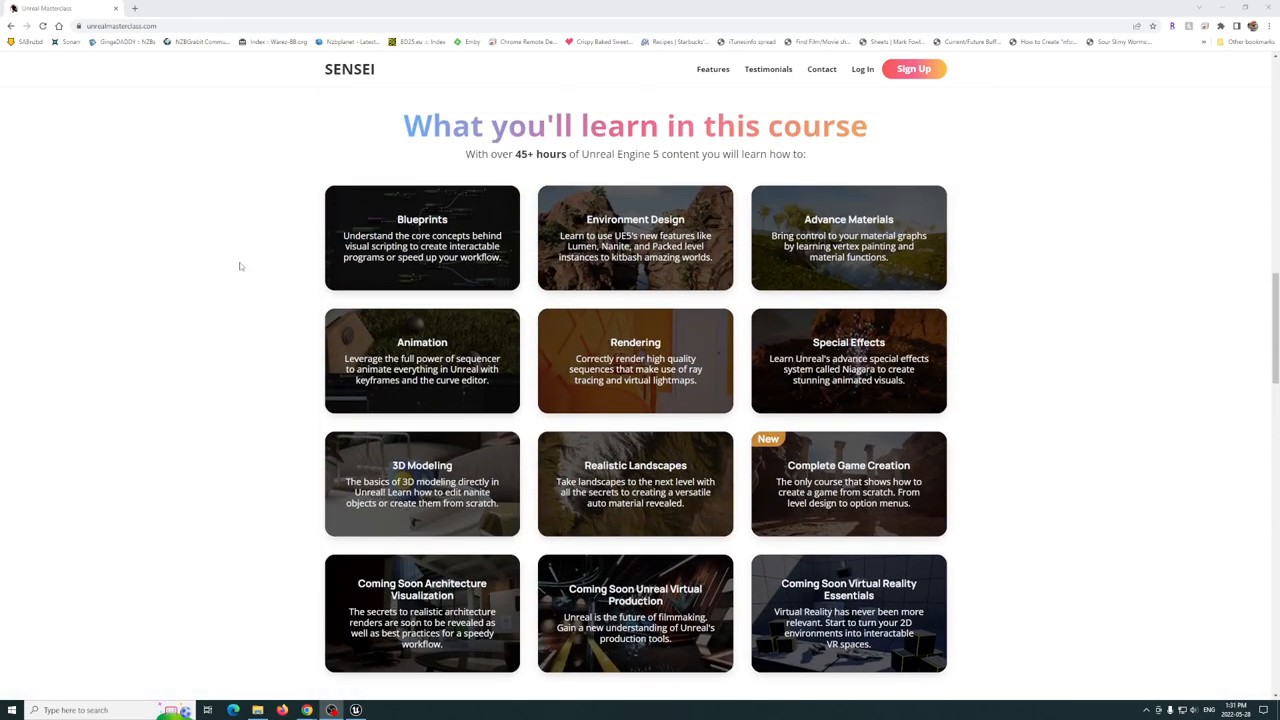
pyautogui.scroll(-3)
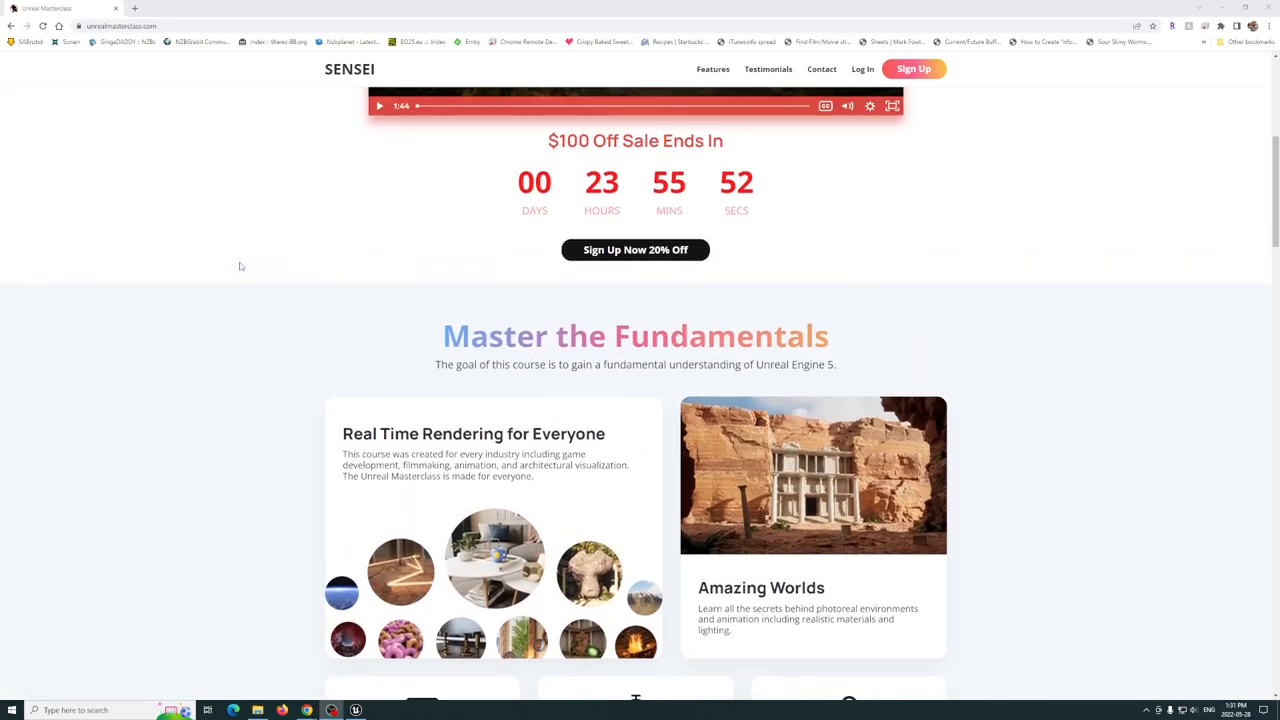
pyautogui.scroll(3)
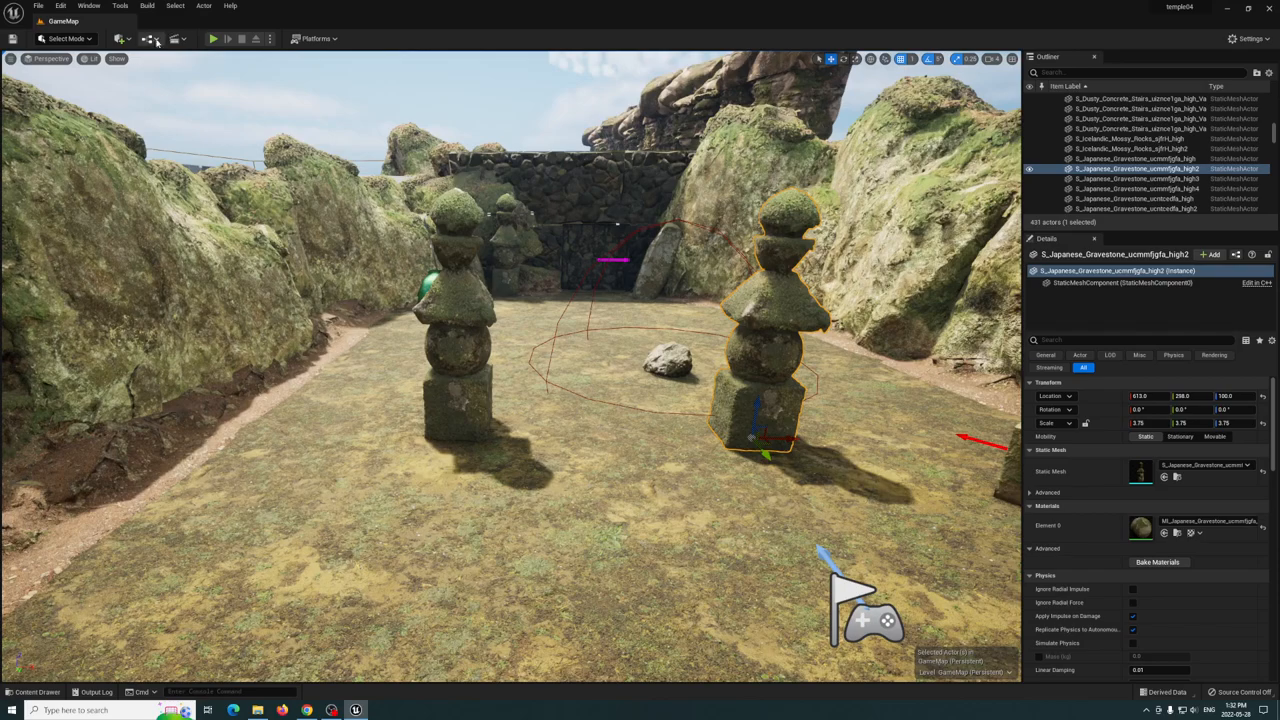
# - Launch Quixel Bridge from the toolbar and dismiss the Windows firewall prompt
pyautogui.click(126, 40)
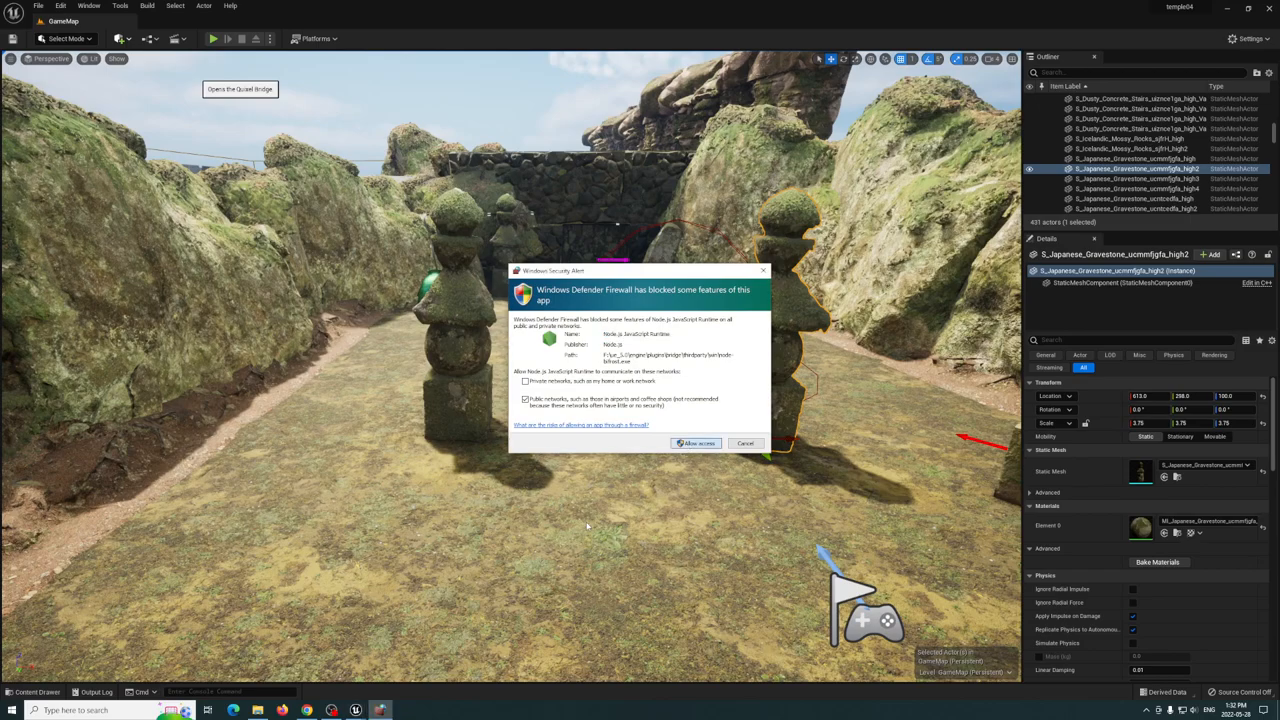
pyautogui.click(696, 444)
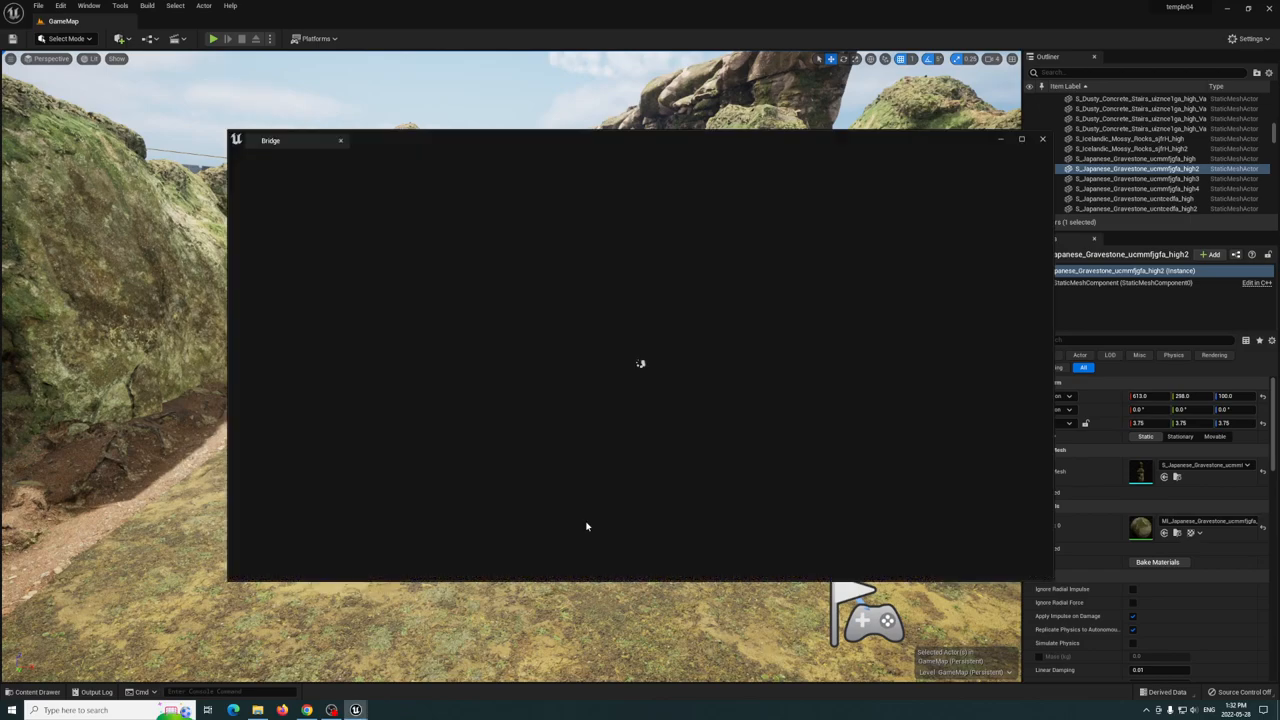
pyautogui.moveTo(470, 130)
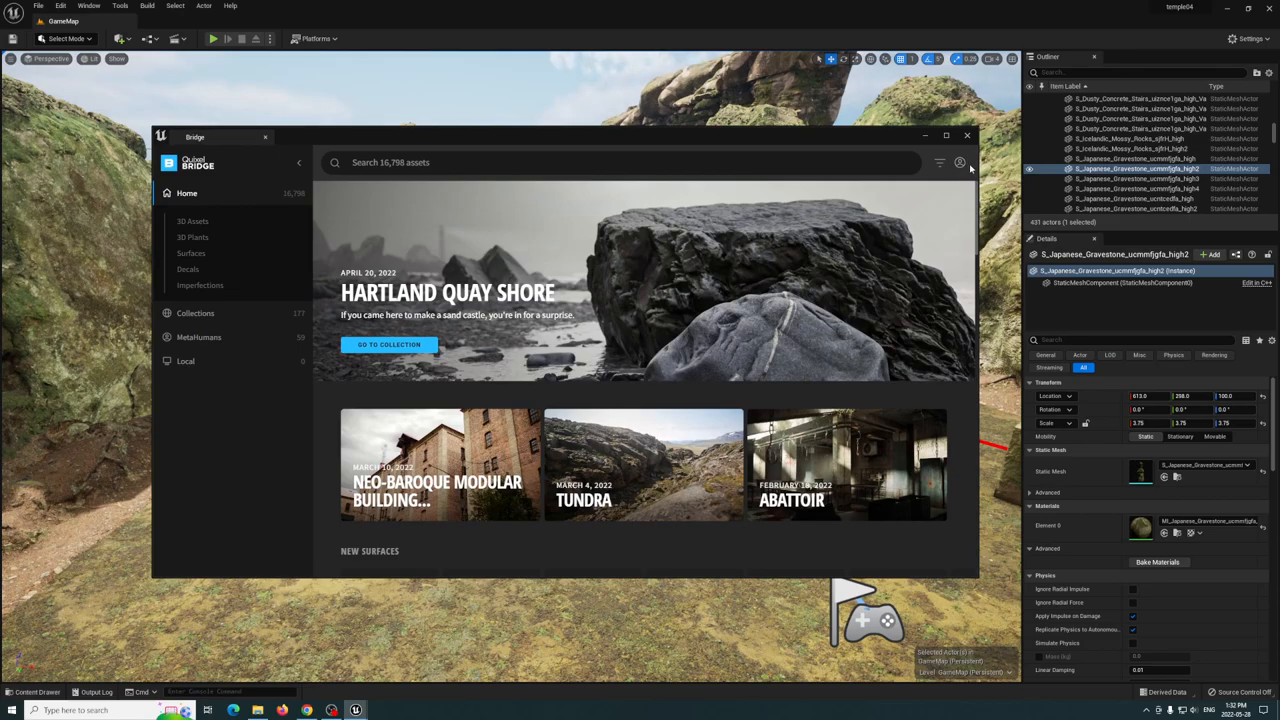
# - Drag the Bridge window aside to reveal more of the level
pyautogui.moveTo(196, 136); pyautogui.dragTo(226, 140)
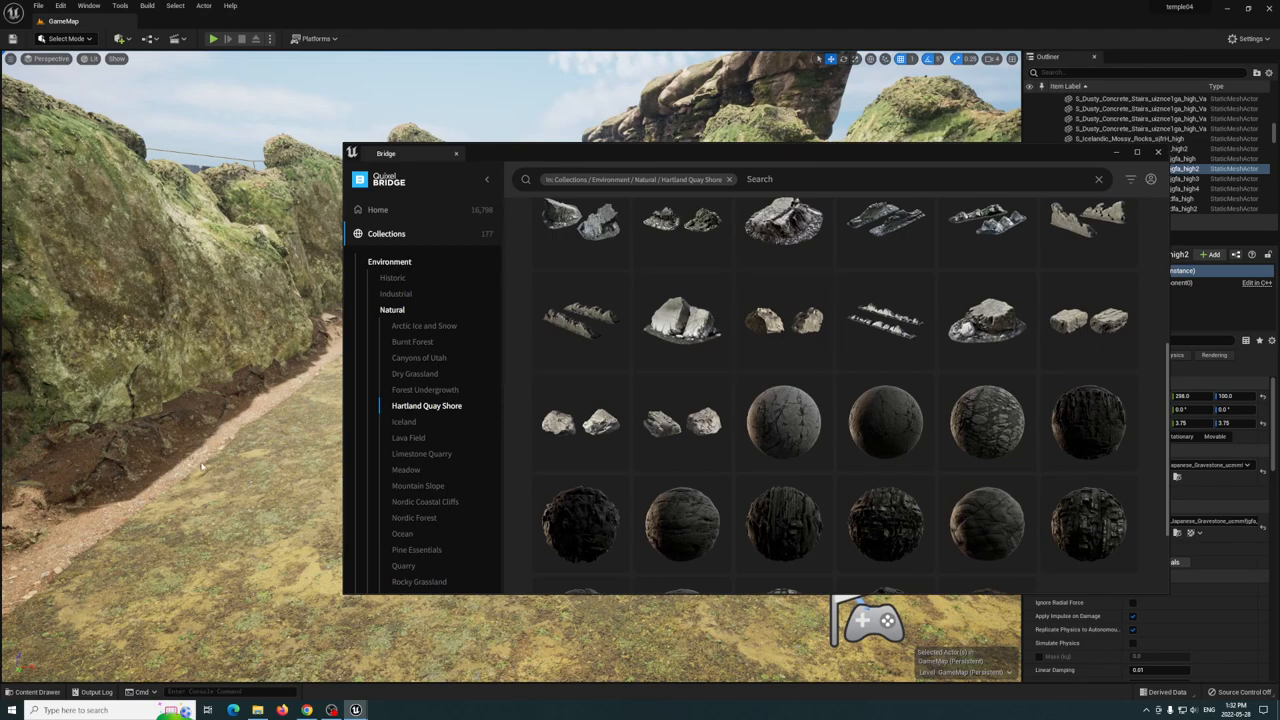
pyautogui.moveTo(886, 320)
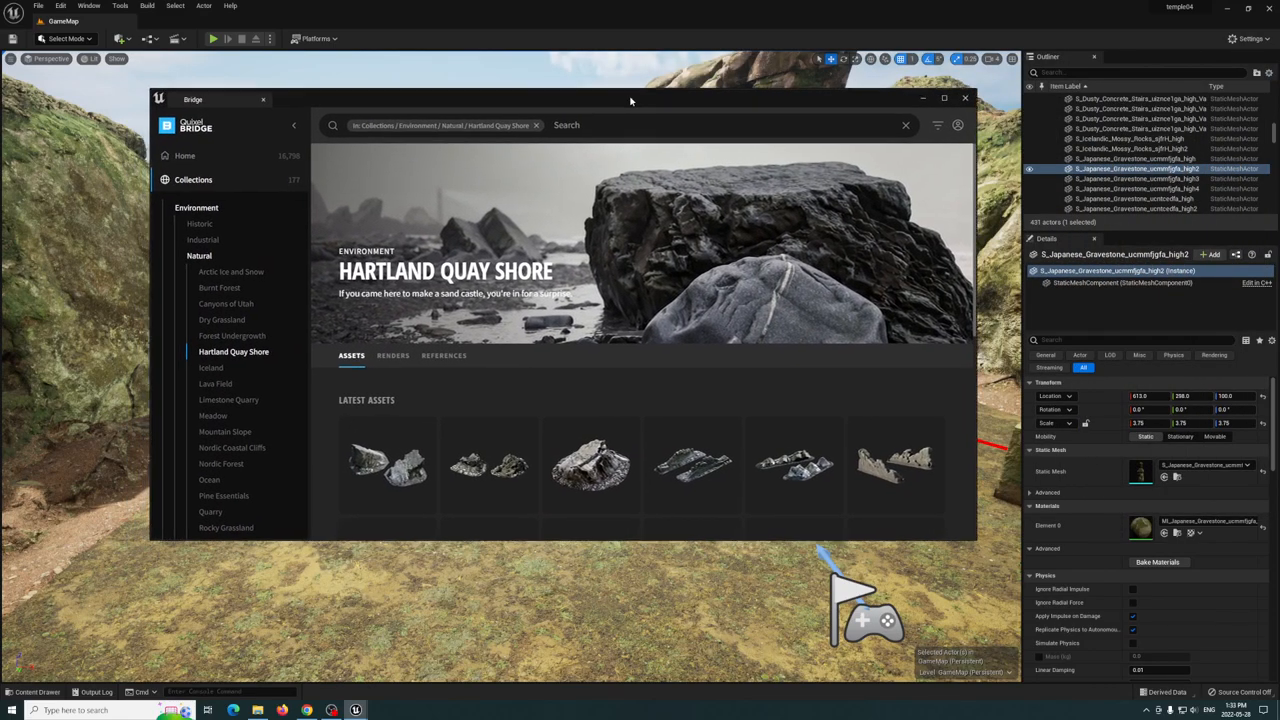
# - Scroll the Hartland Quay Shore assets down to the beach boulder
pyautogui.scroll(-3)
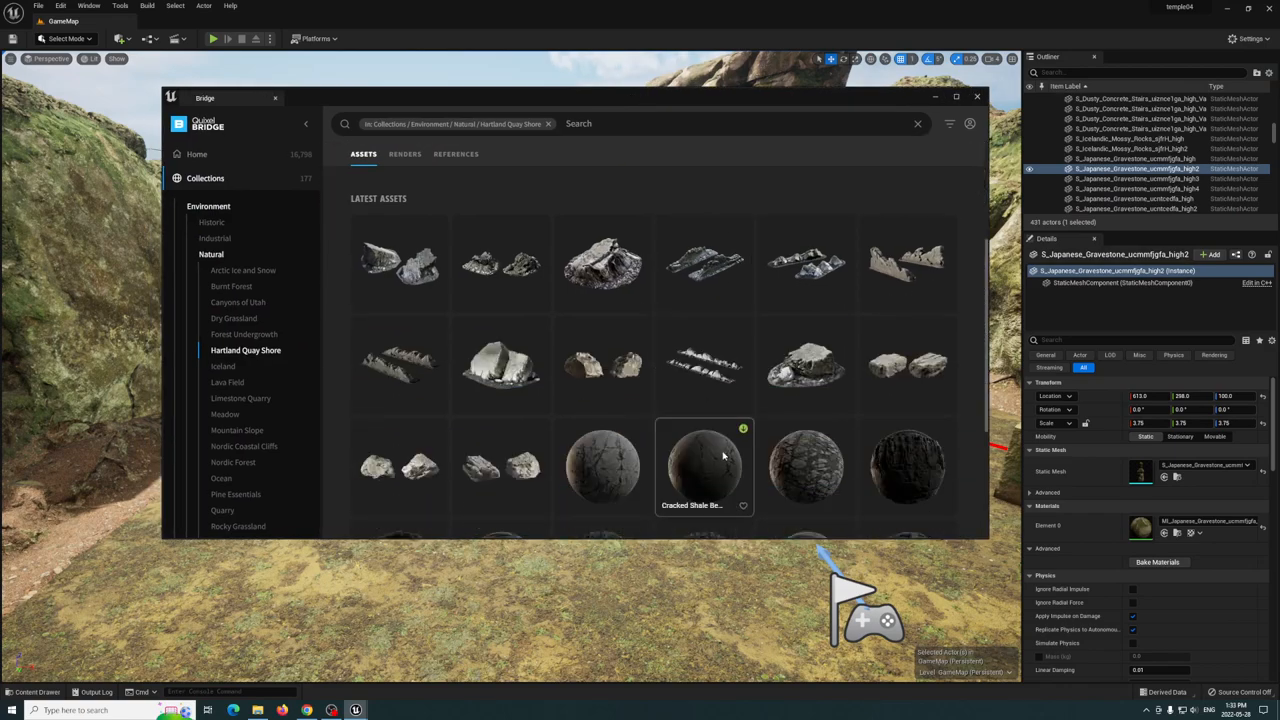
pyautogui.scroll(-3)
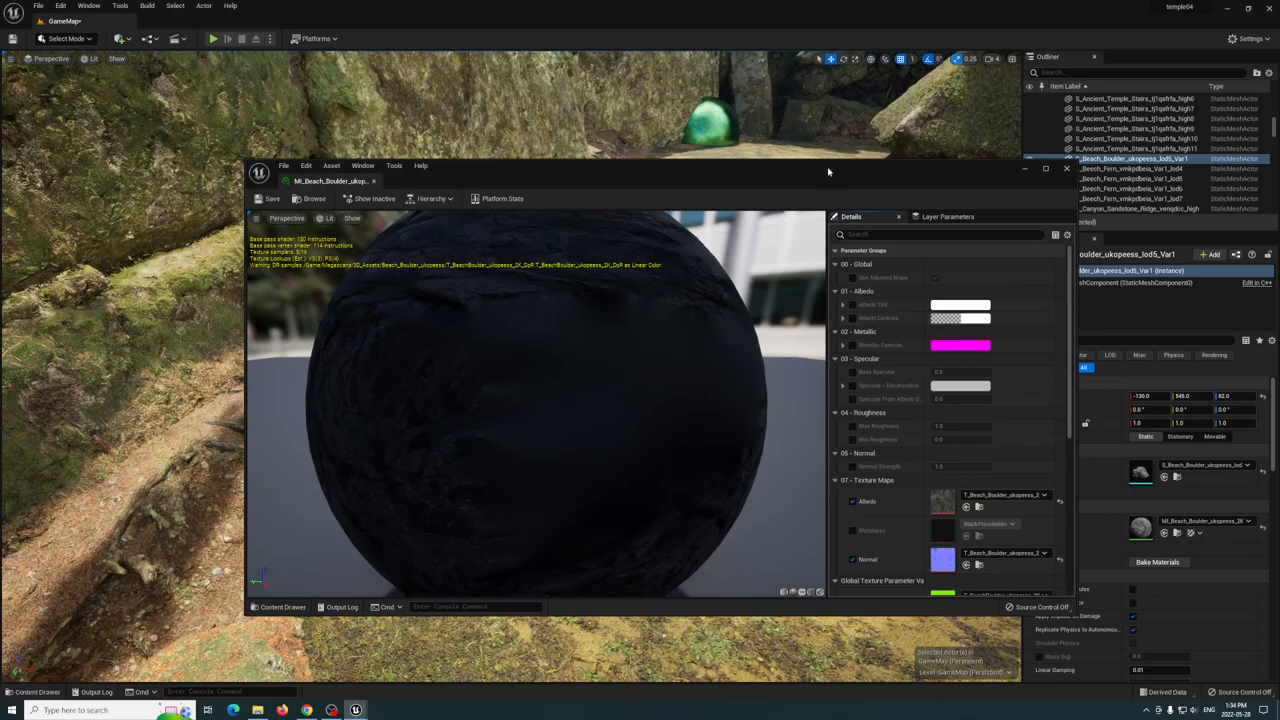
# - Move the material editor aside and give the Albedo Tint a green hue, confirmed with OK
pyautogui.moveTo(828, 172); pyautogui.dragTo(610, 168)
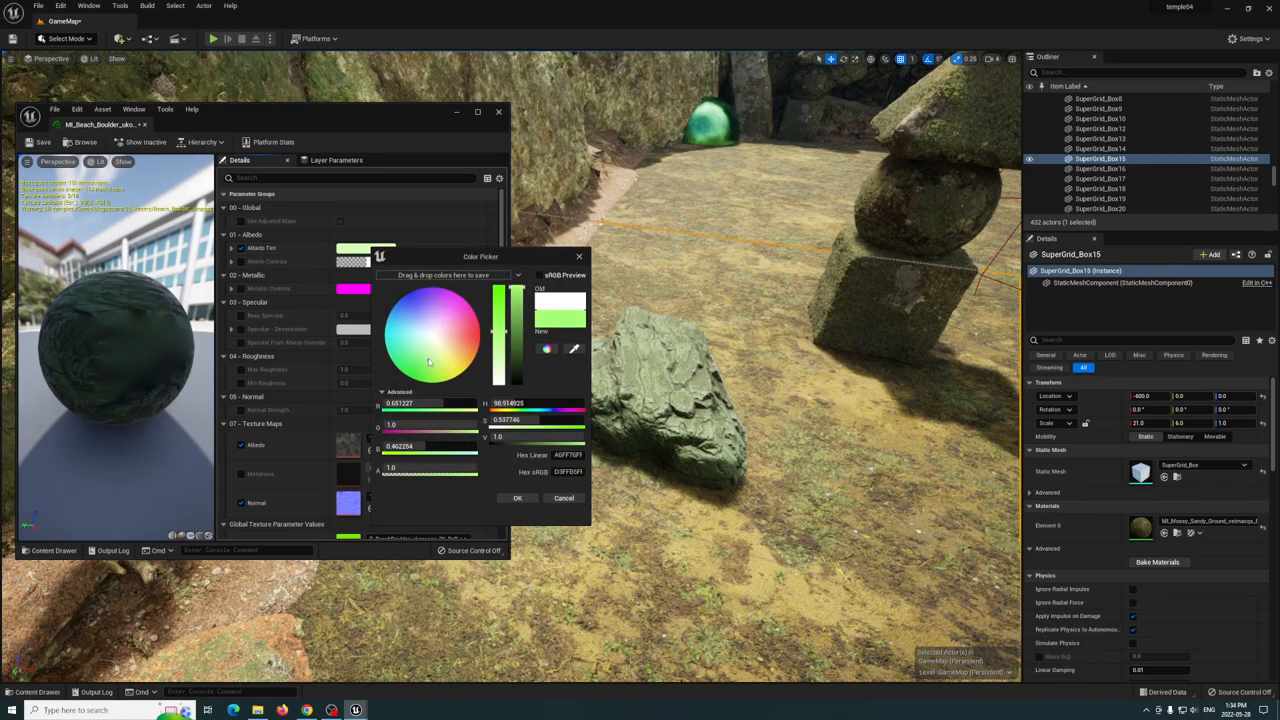
pyautogui.click(416, 348)
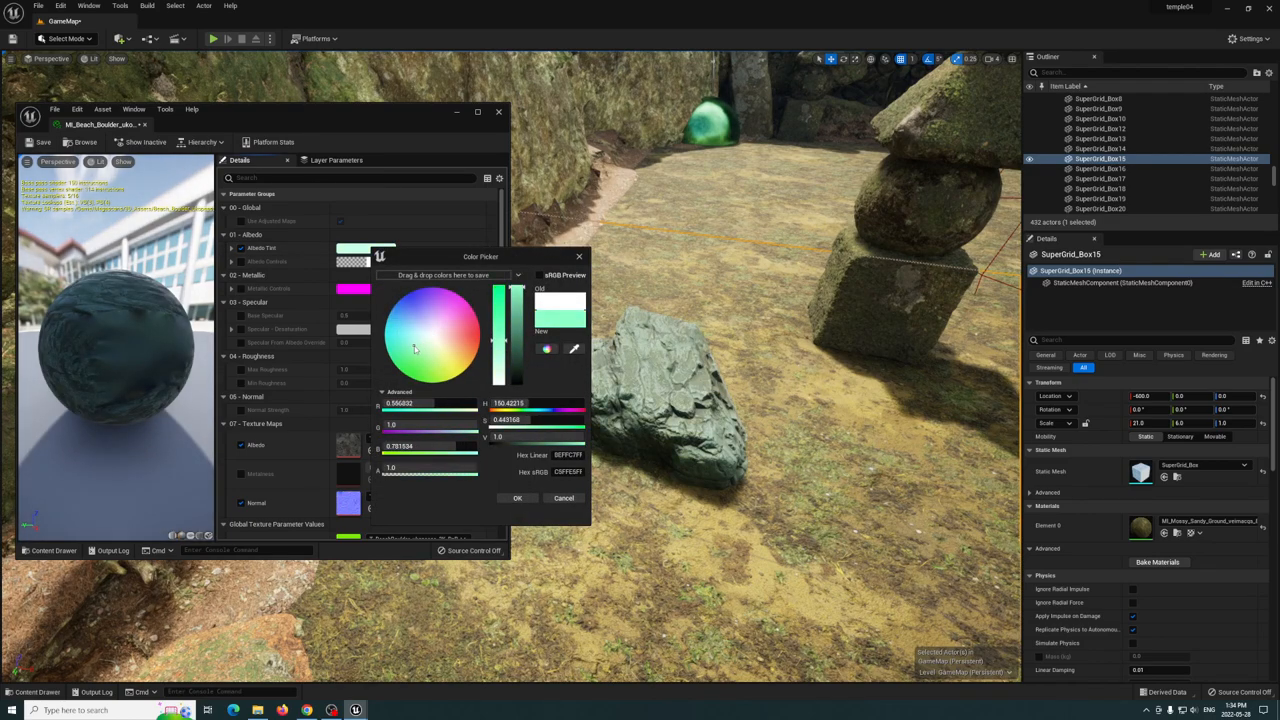
pyautogui.click(420, 340)
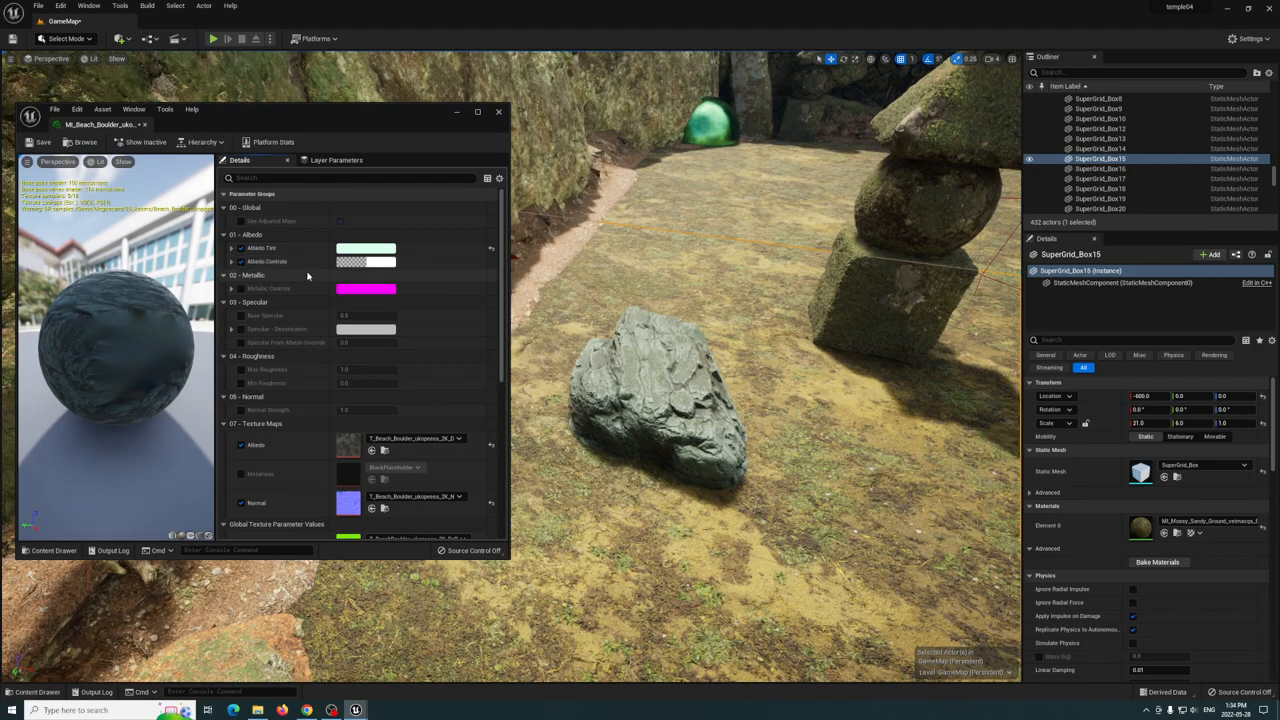
# - Set the boulder's Albedo Colorize to a dark green in the Color Picker and confirm
pyautogui.click(366, 248)
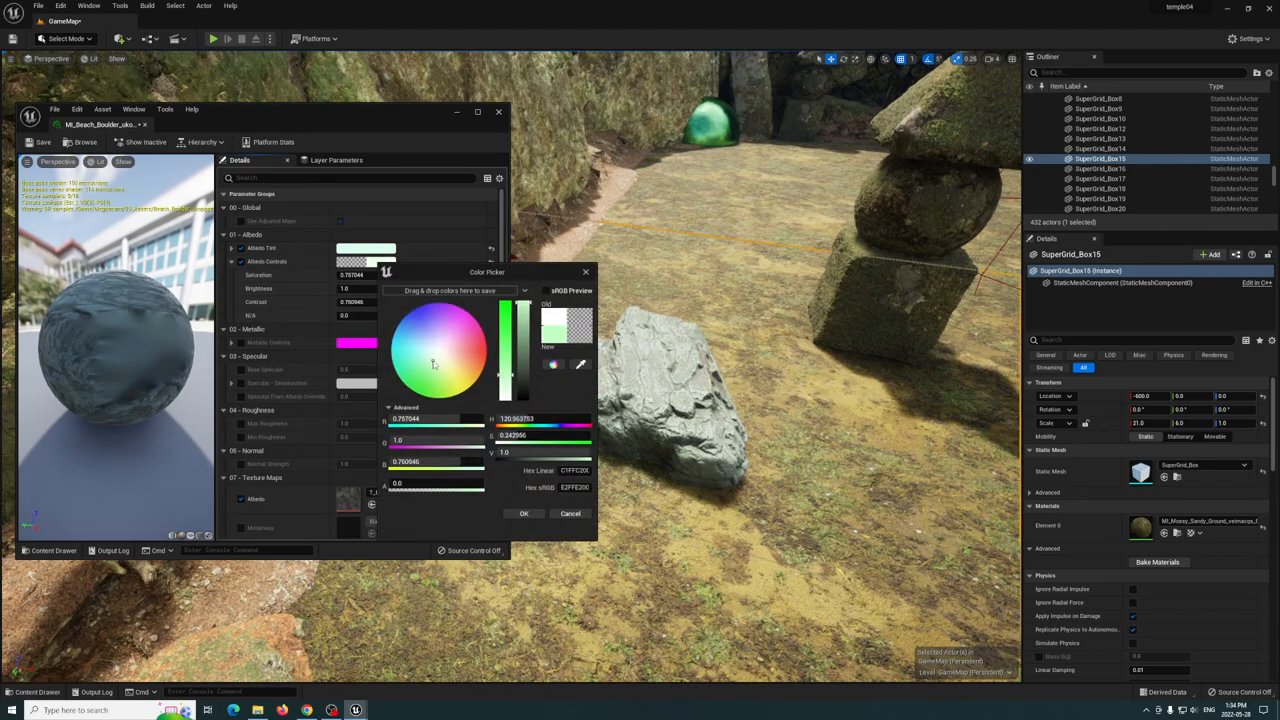
pyautogui.click(454, 330)
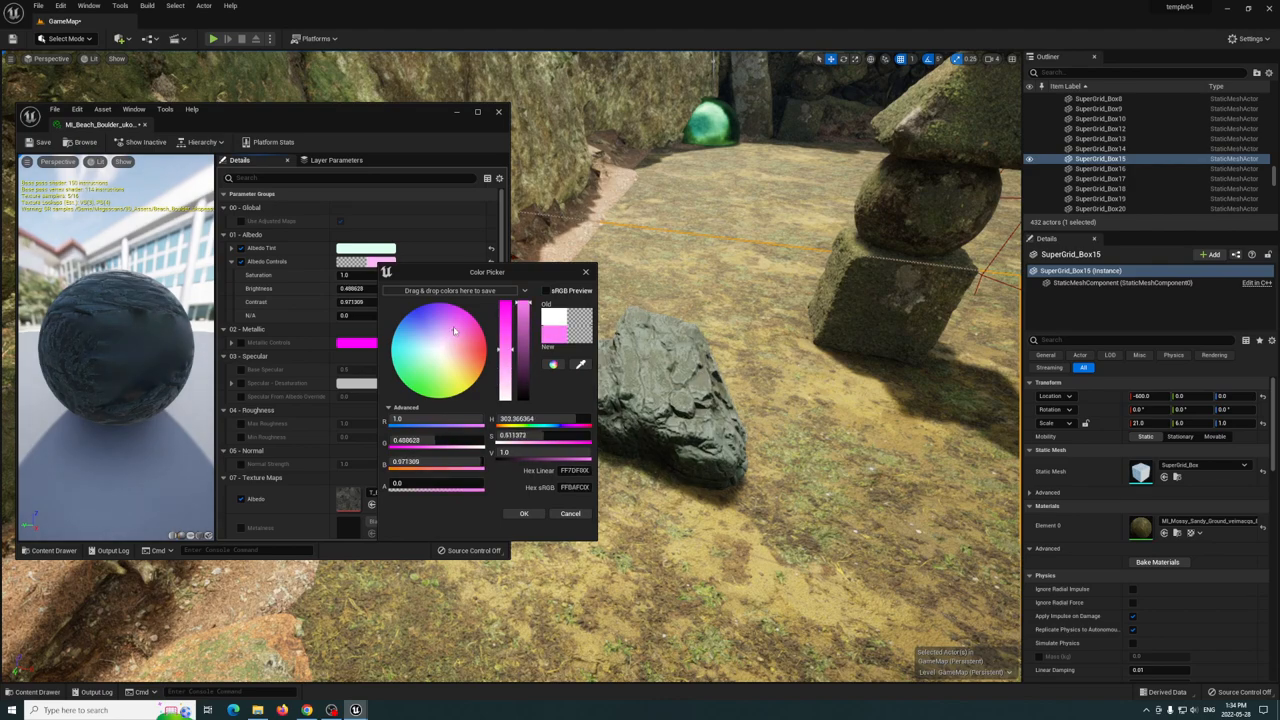
pyautogui.click(444, 336)
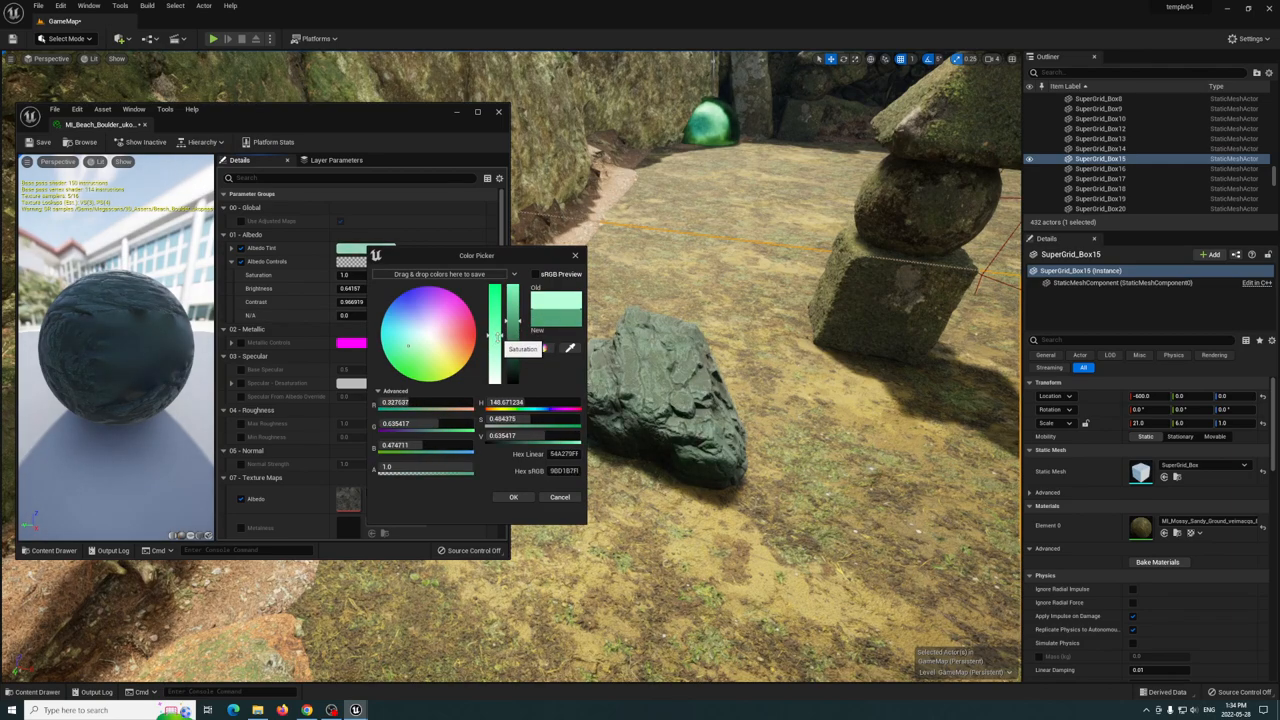
pyautogui.click(512, 496)
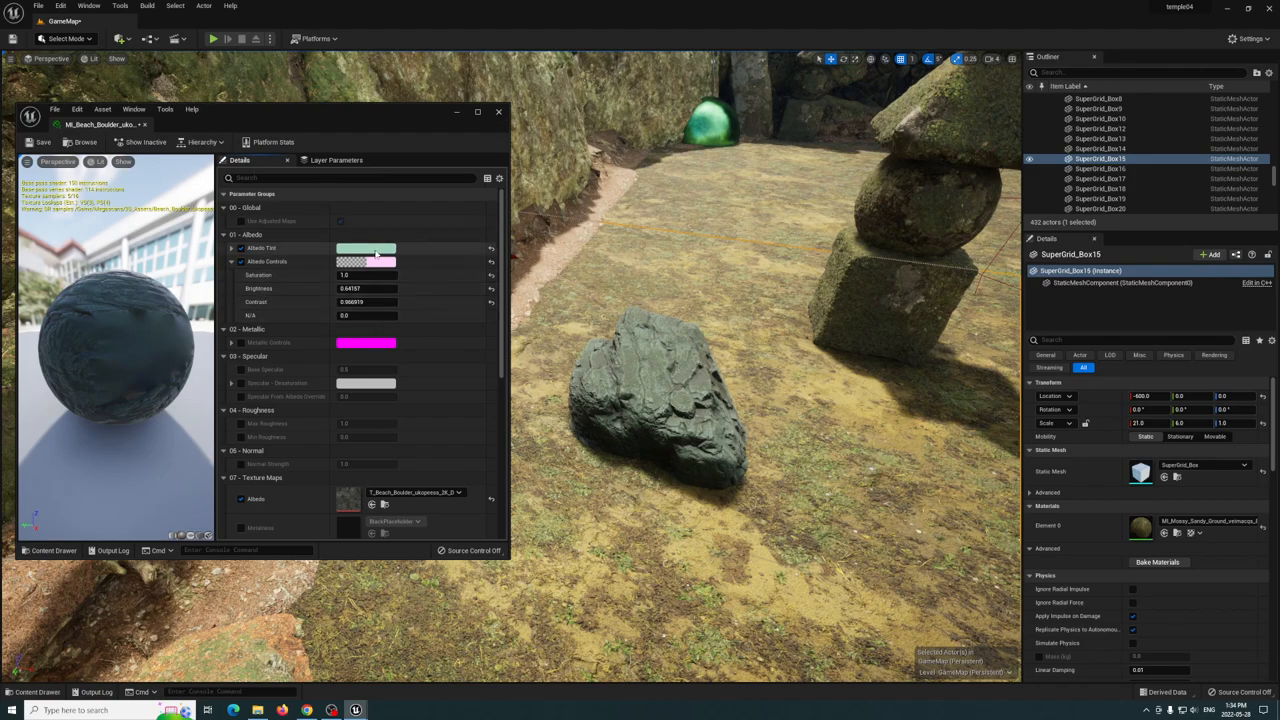
# - Reopen the tint colour picker and nudge the green hue again
pyautogui.click(368, 248)
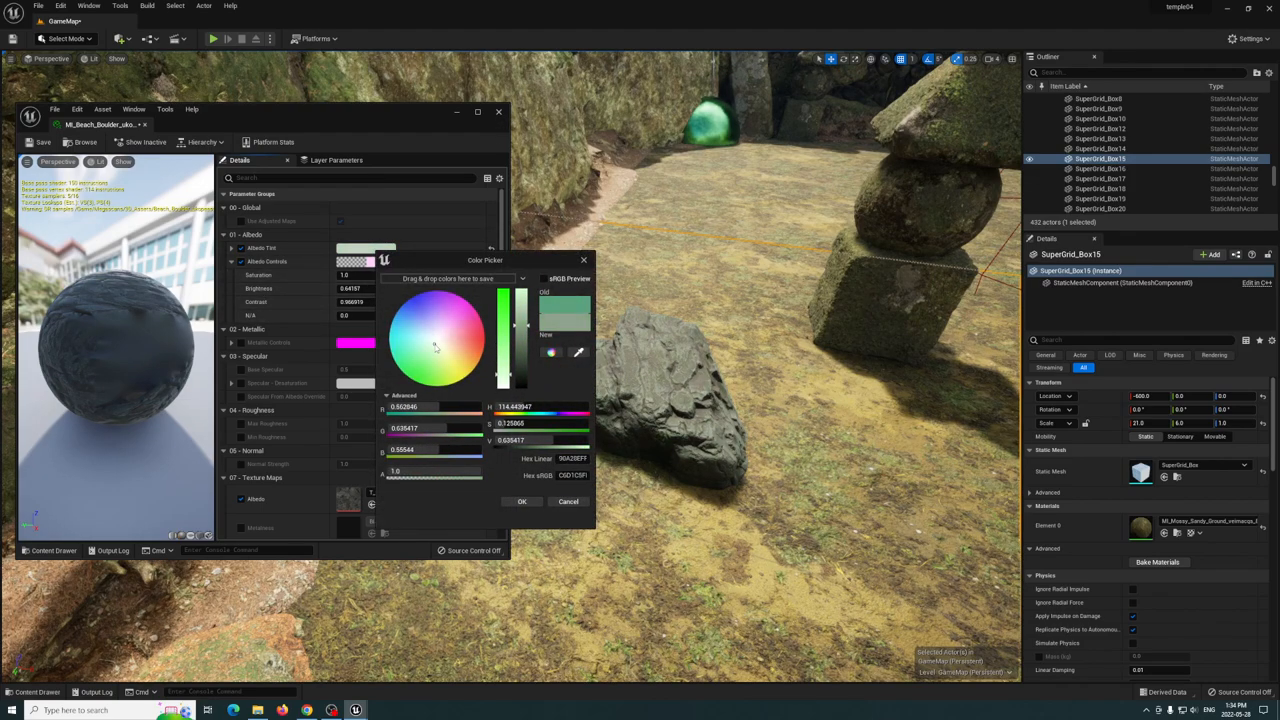
pyautogui.click(430, 348)
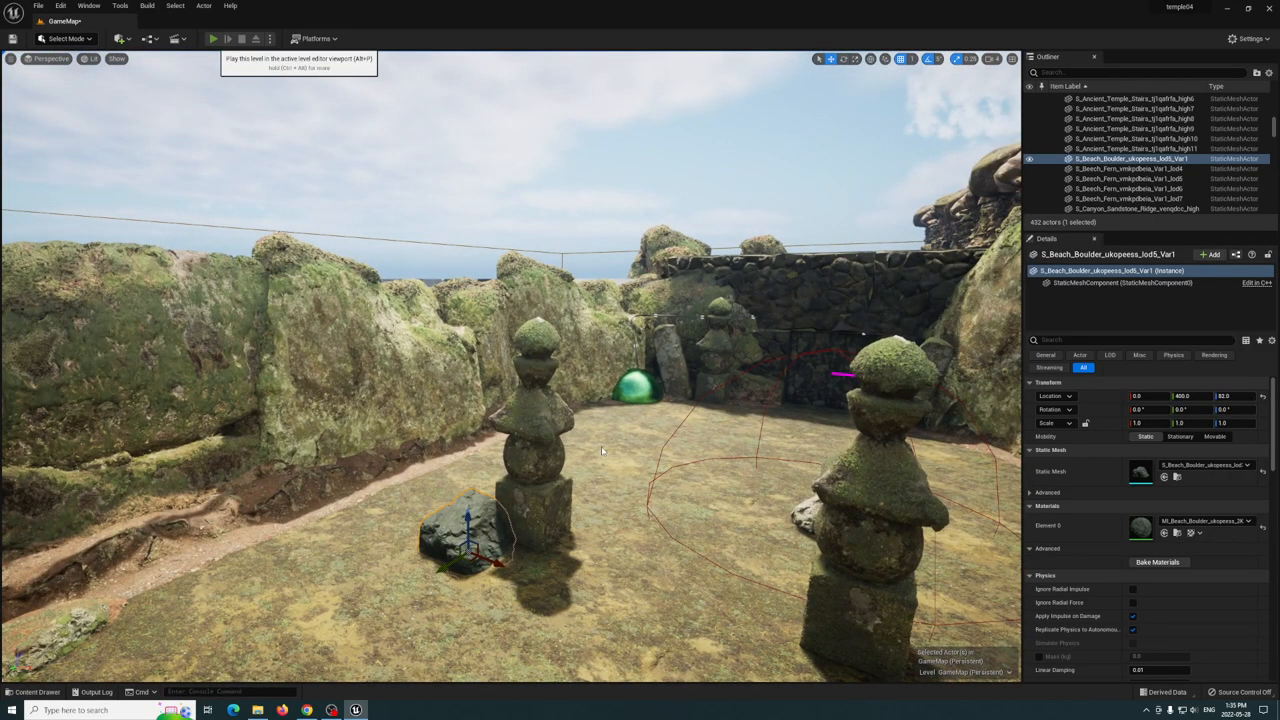
# - Playtest the courtyard, then start play again from the red rock canyon area
pyautogui.click(214, 40)
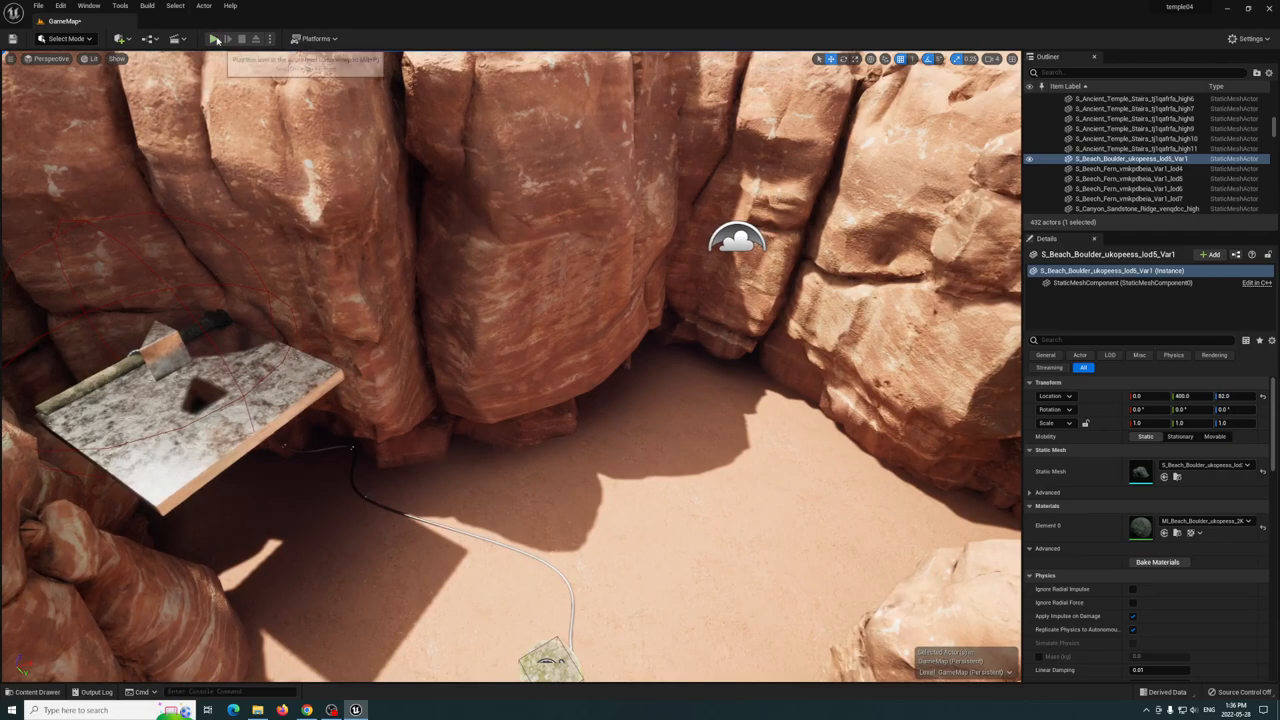
pyautogui.click(216, 40)
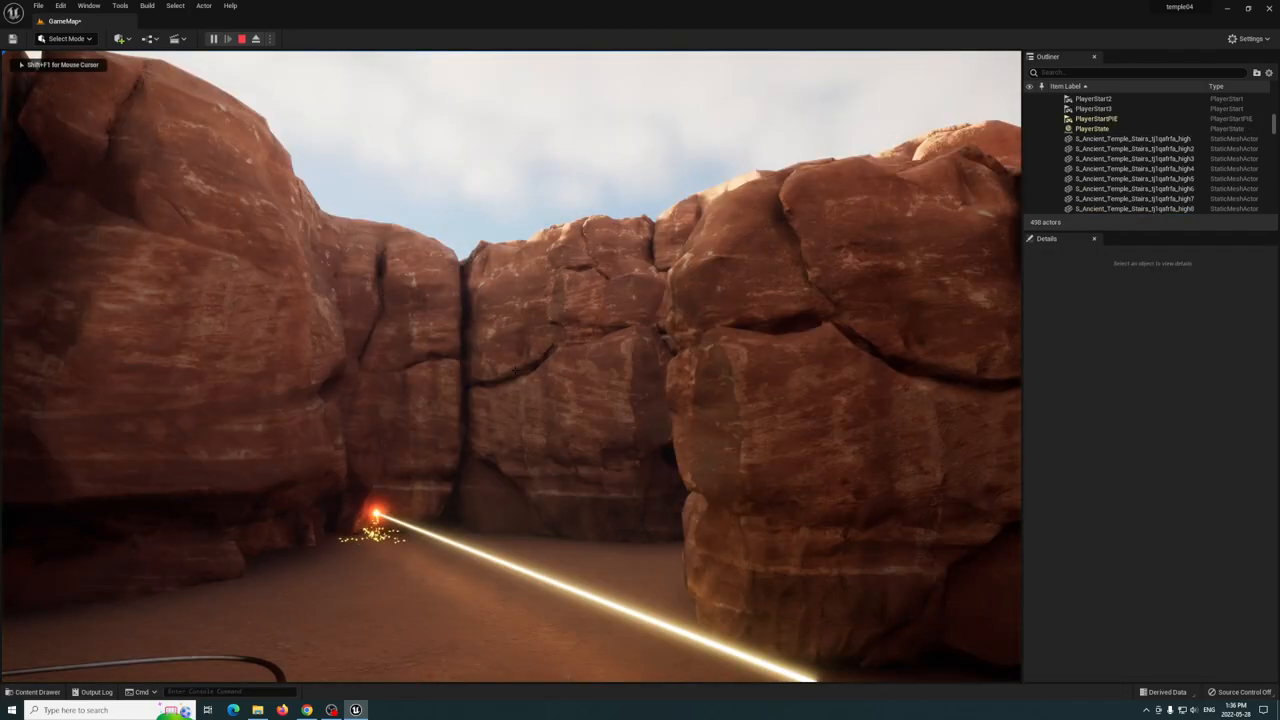